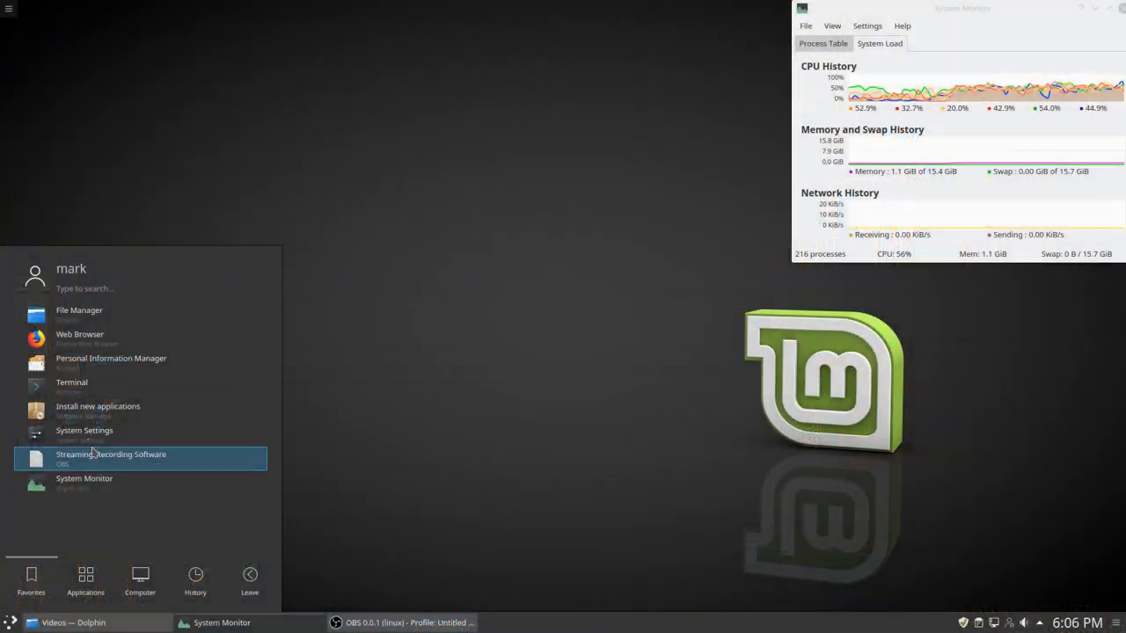
mouse_move(84, 435)
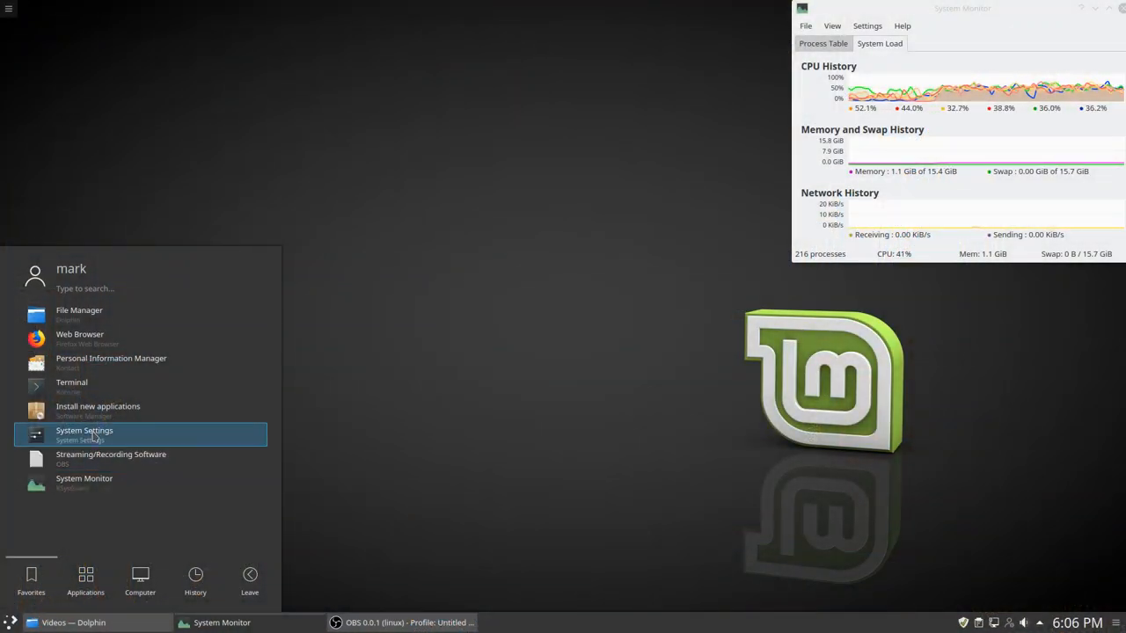
Launch Software Manager via 'Install new applications' in the application launcher.
click(99, 406)
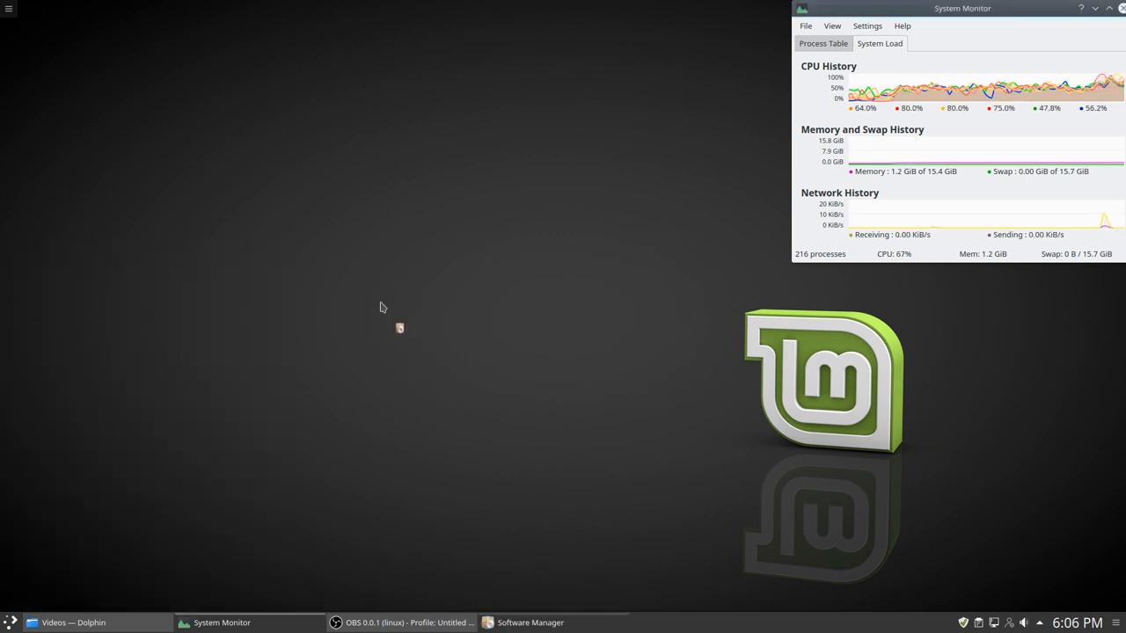
Search Software Manager for 'kdenlive' to list the regular and Flathub packages.
click(532, 623)
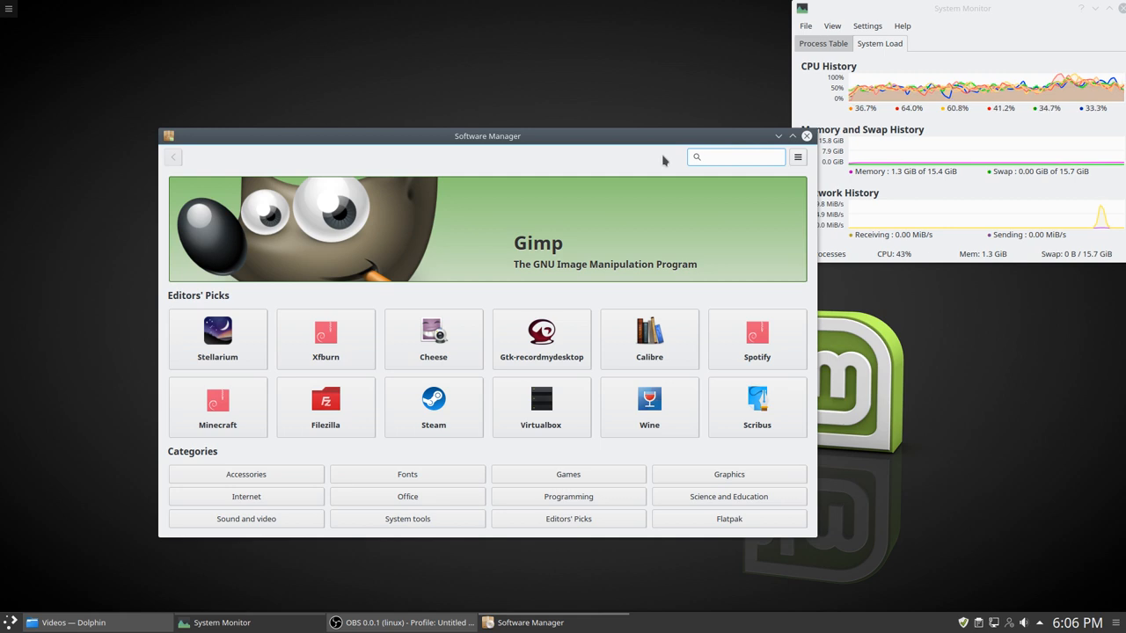
text(kdenlive)
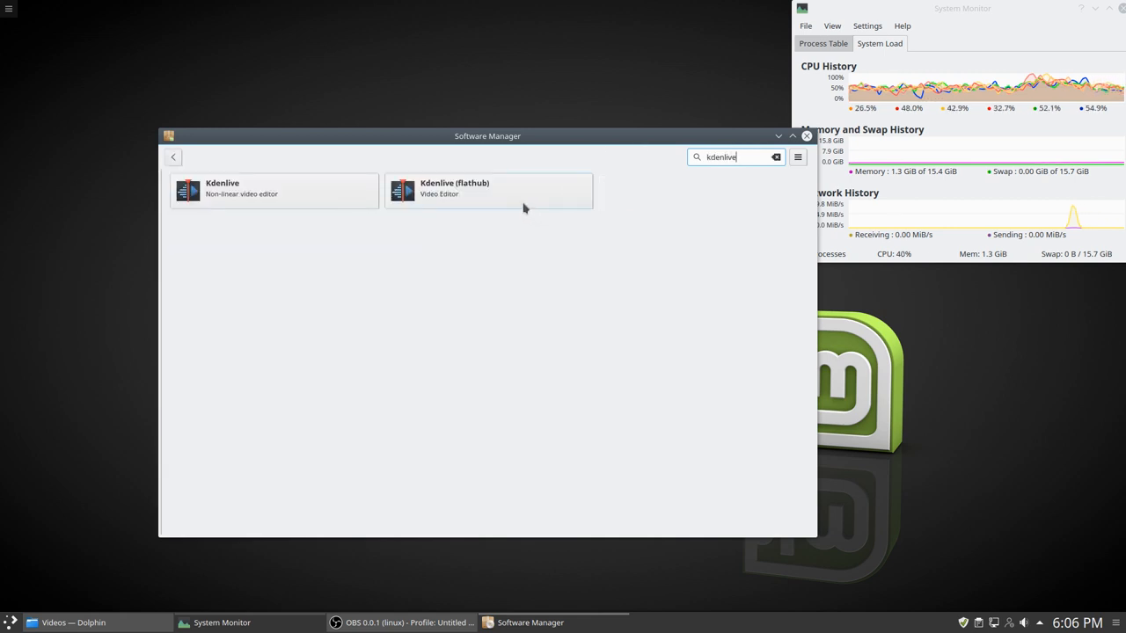
mouse_move(504, 204)
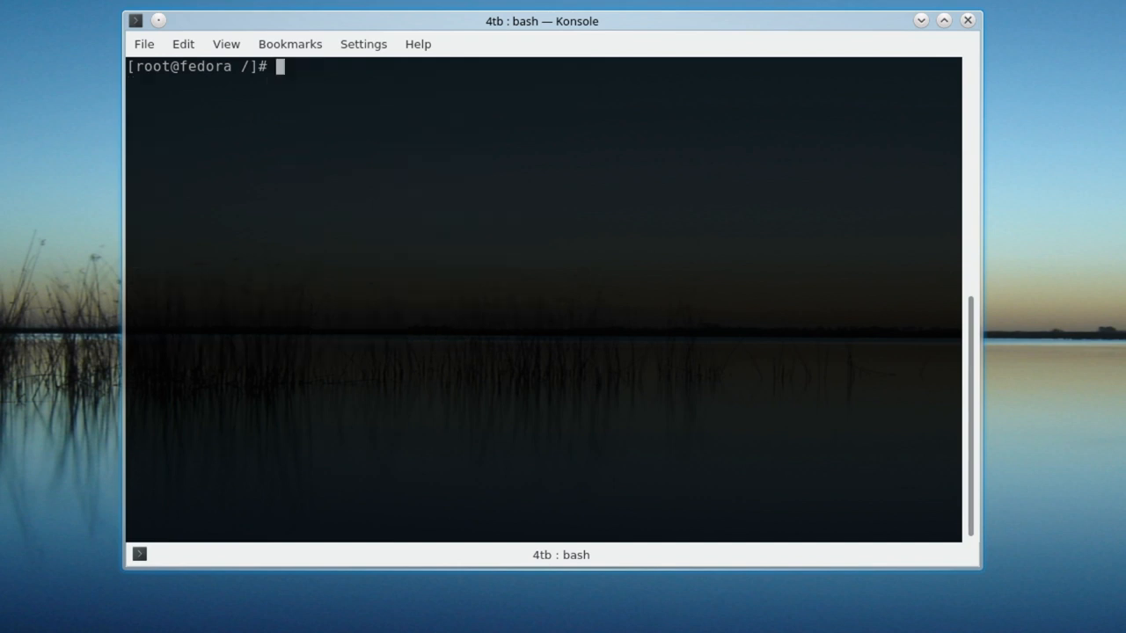
Type the command 'mount -t ntfs-3g /dev/sdb3' at the Konsole prompt without running it.
text(moun t-)
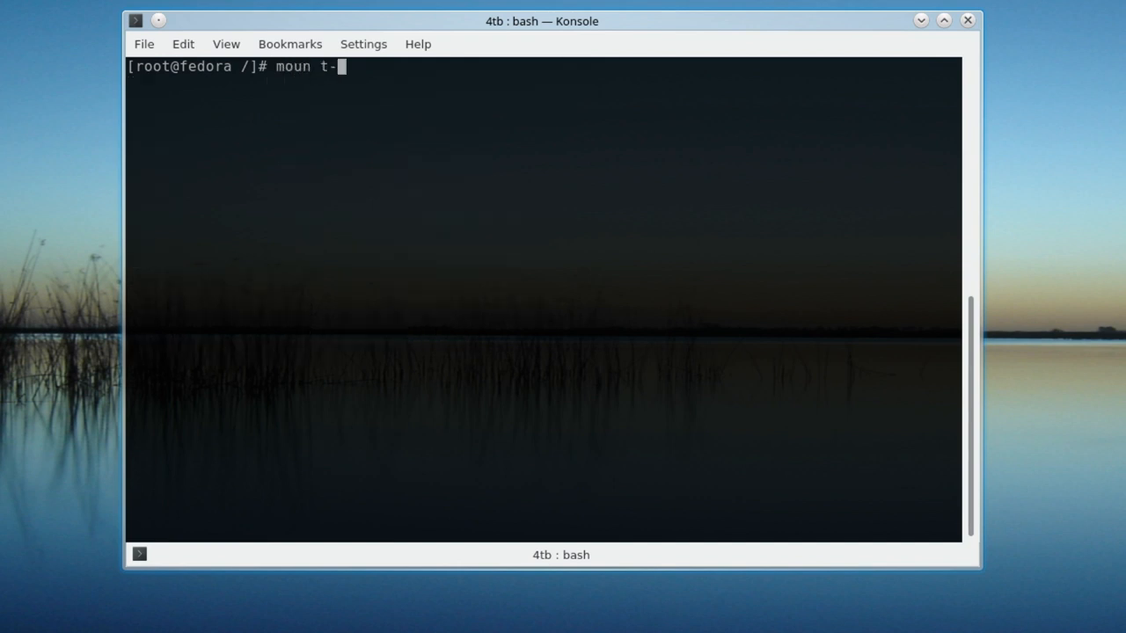
text(mount -t)
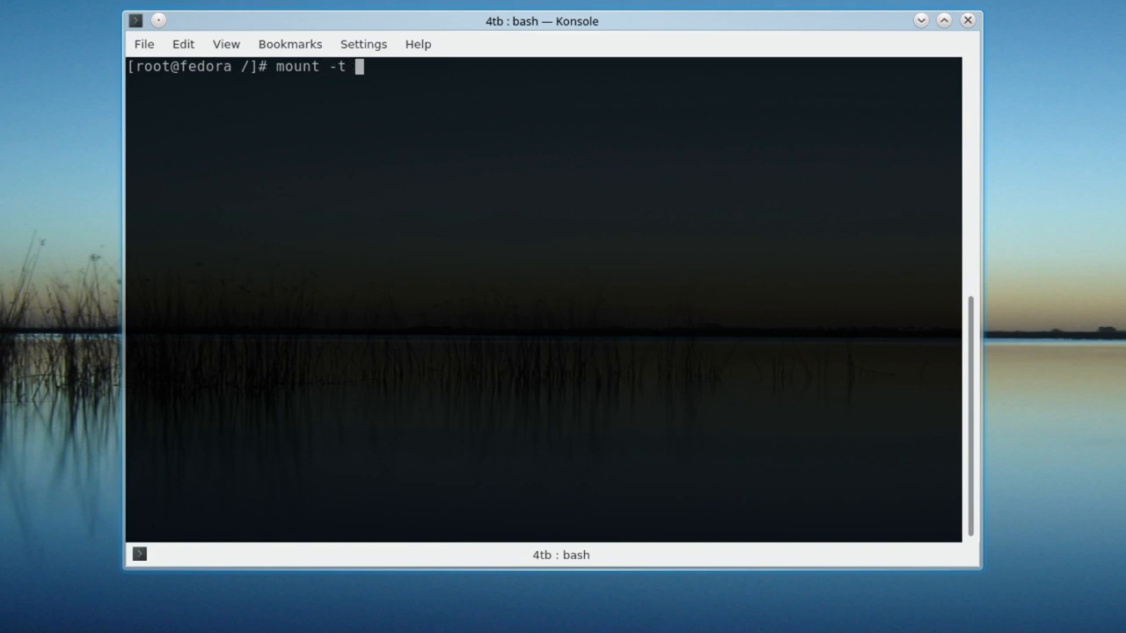
text(nt)
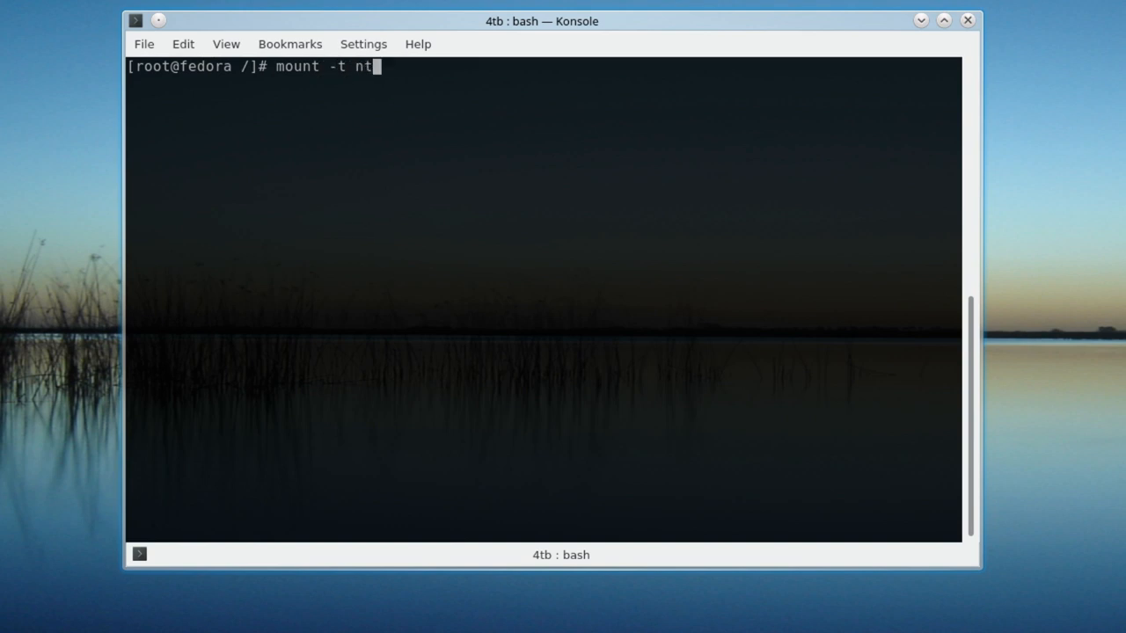
text(fs-3g /dev/sd)
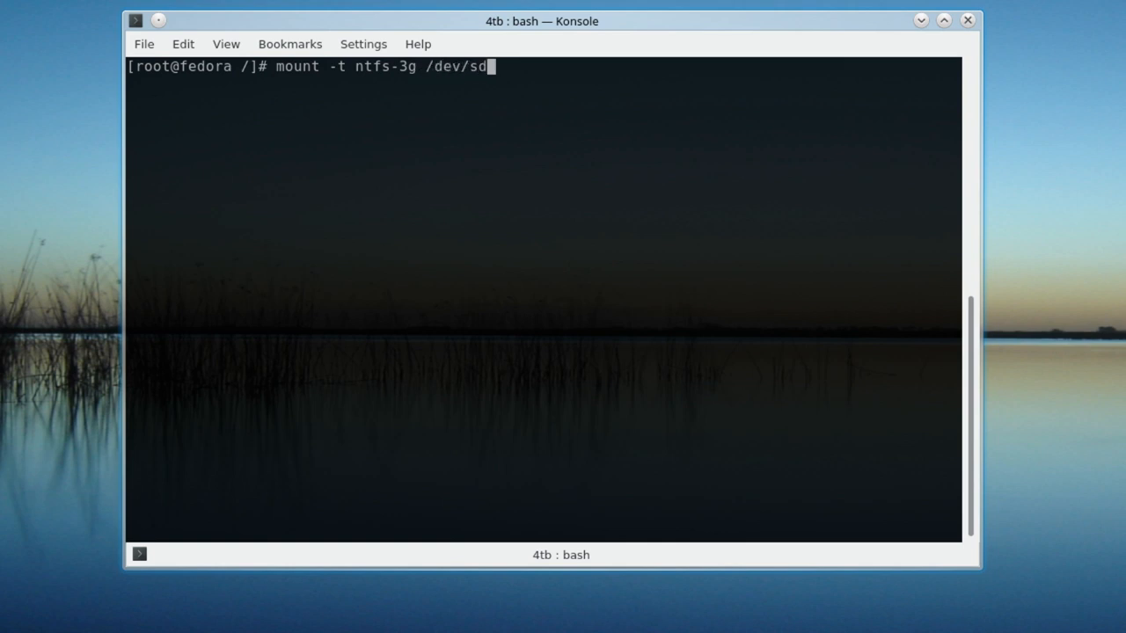
text(b3)
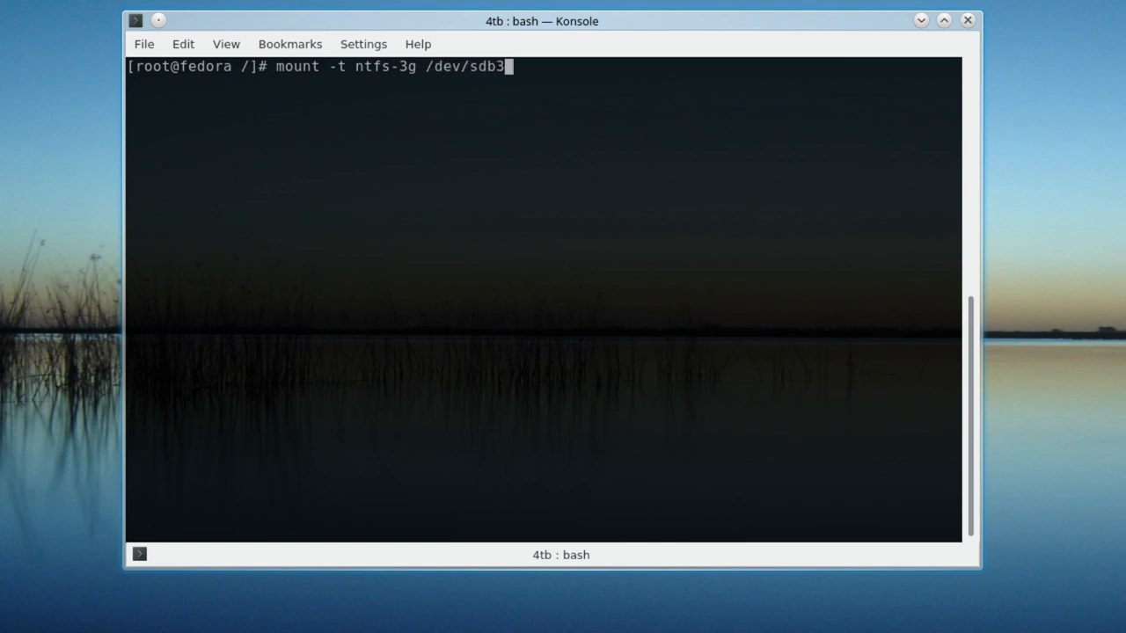